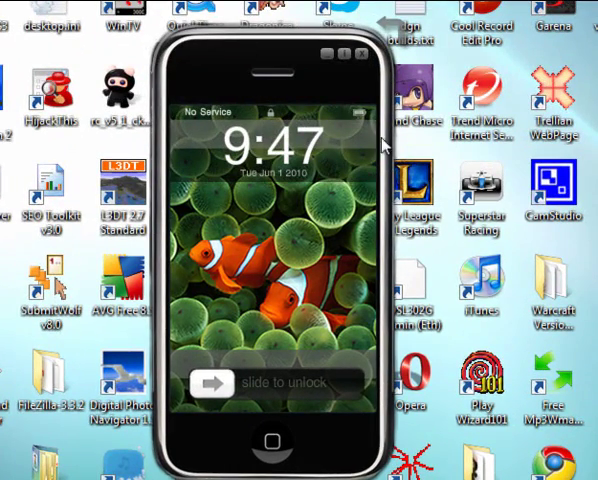
mouse_move(202, 384)
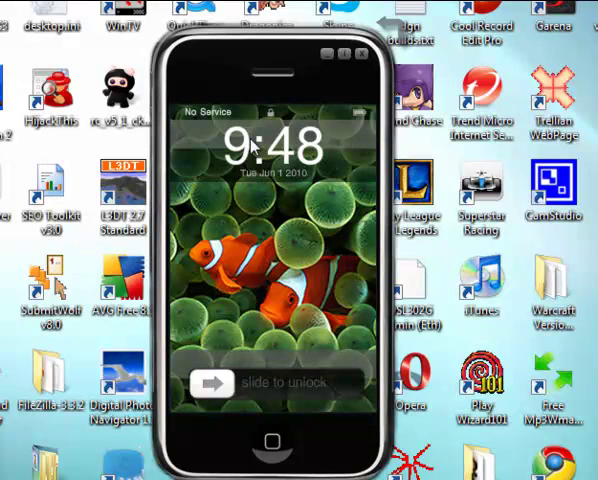
mouse_move(204, 388)
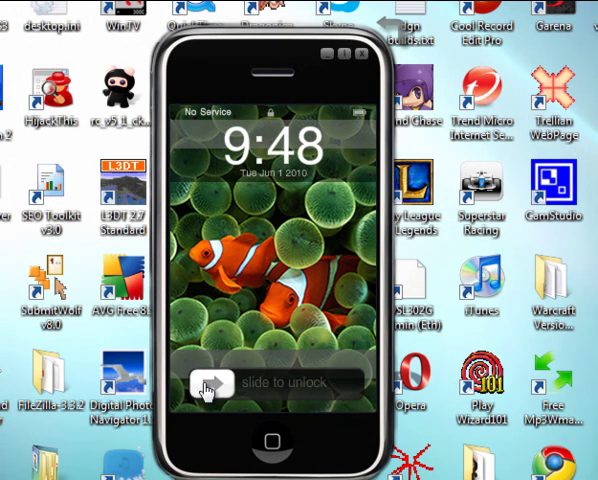
Step: Slide the lock-screen unlock slider right to reveal the iPhone home screen
left_click_drag(208, 384, 336, 384)
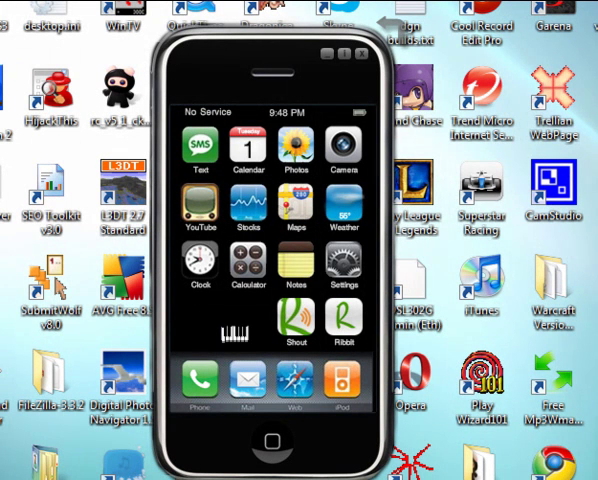
mouse_move(222, 332)
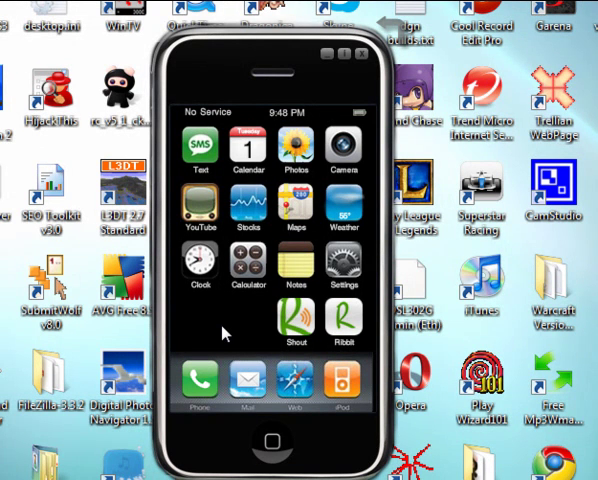
mouse_move(200, 378)
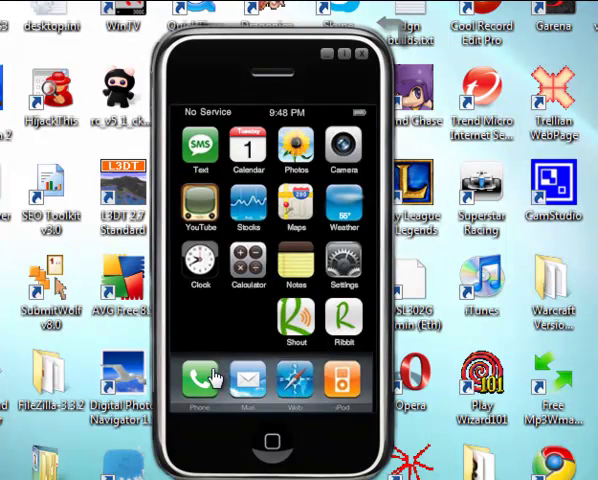
left_click(200, 384)
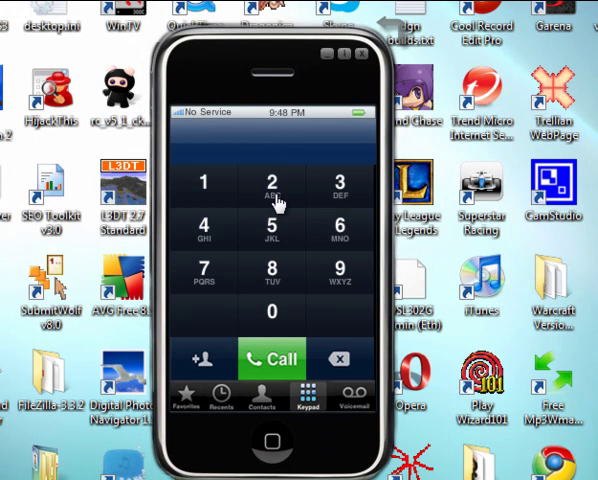
left_click(272, 228)
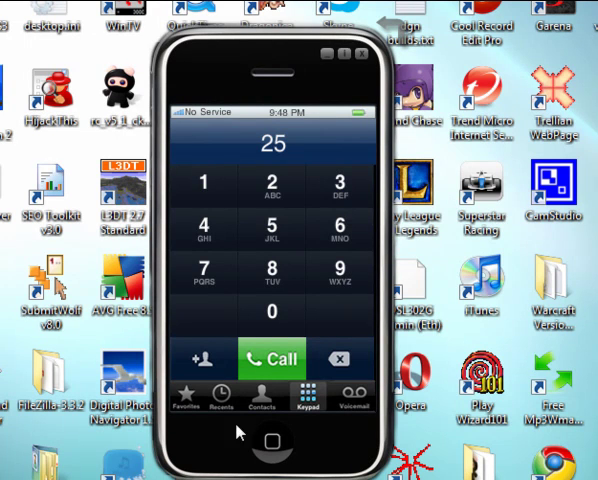
mouse_move(268, 352)
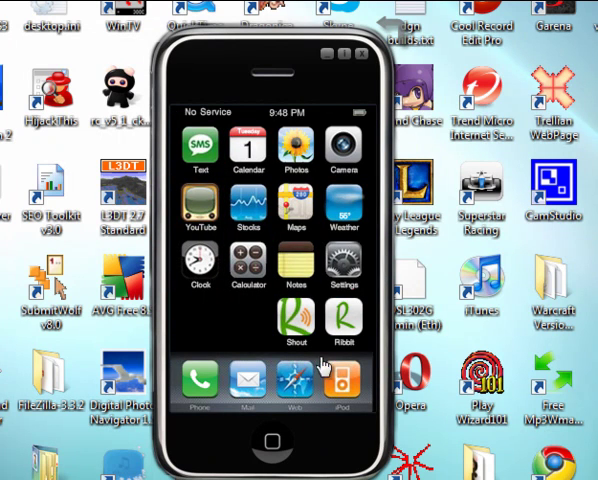
left_click(344, 380)
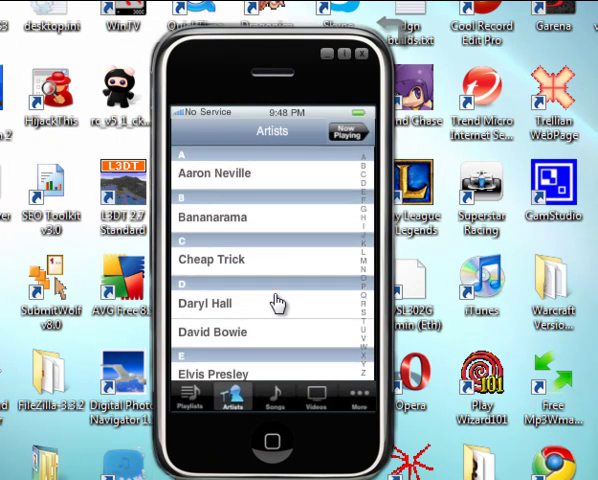
scroll("down", 3)
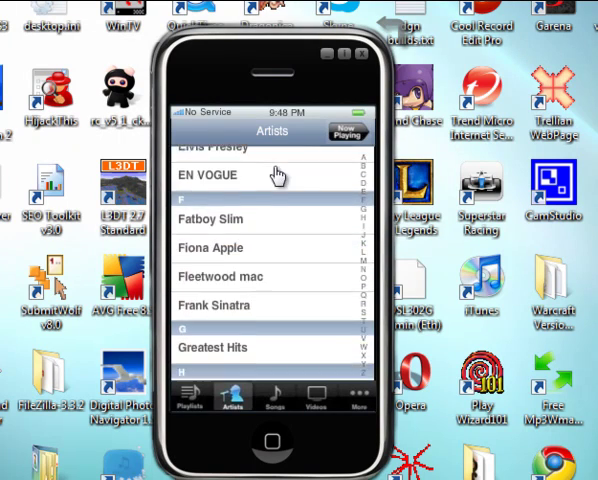
left_click(268, 444)
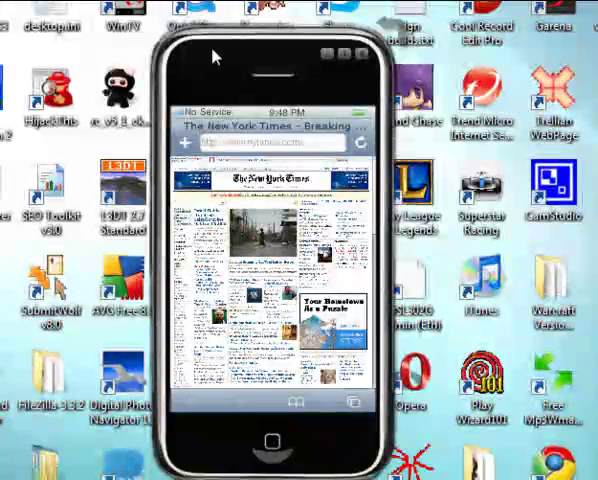
mouse_move(264, 432)
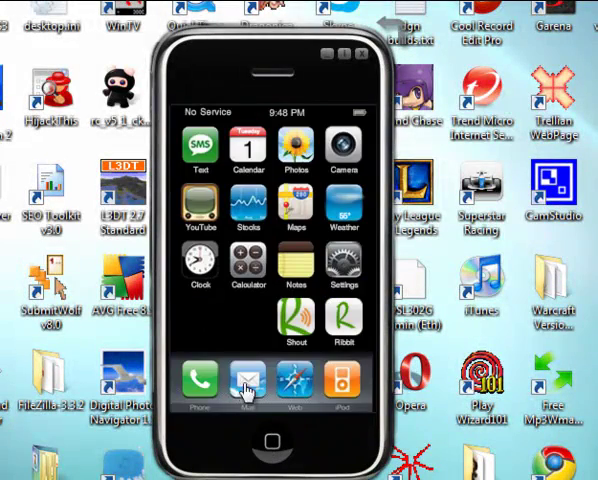
Step: Briefly view the Mail inbox, return home, and close the iPhone simulator window
left_click(248, 384)
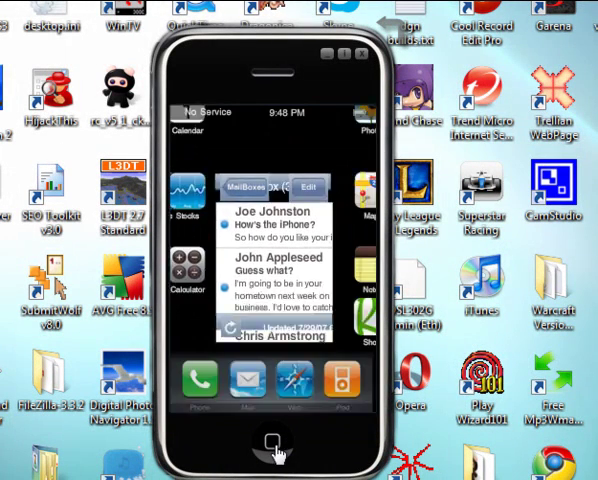
left_click(272, 444)
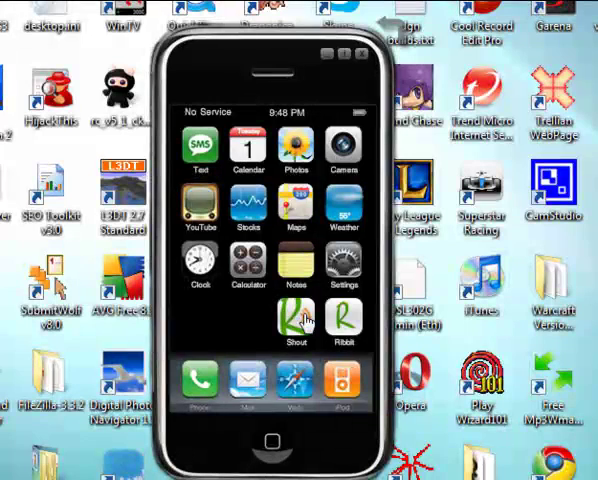
mouse_move(298, 320)
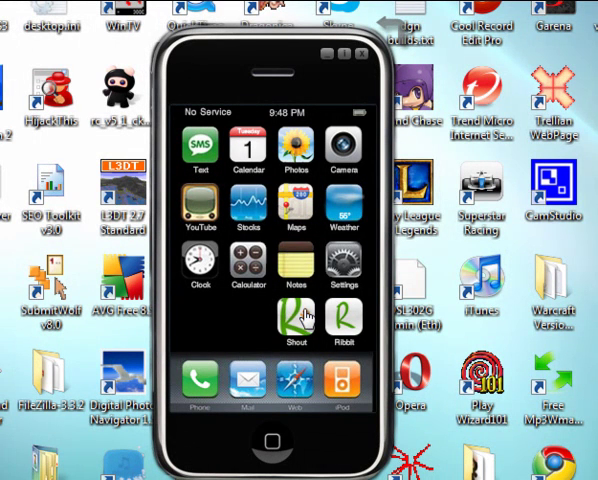
mouse_move(374, 60)
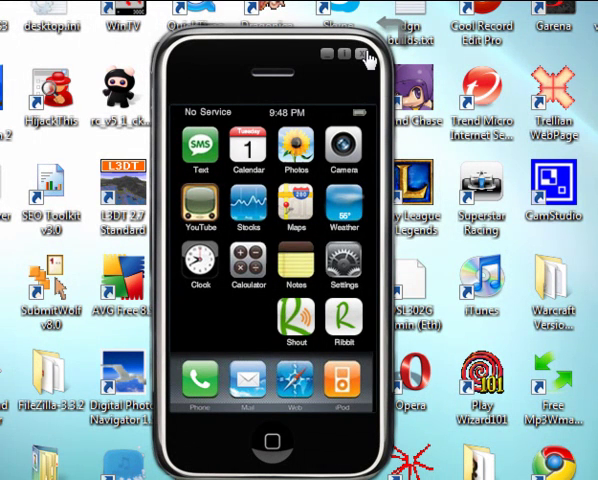
left_click(356, 56)
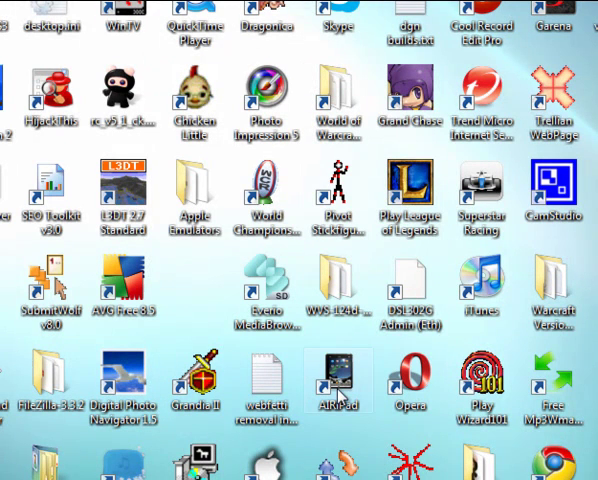
mouse_move(346, 396)
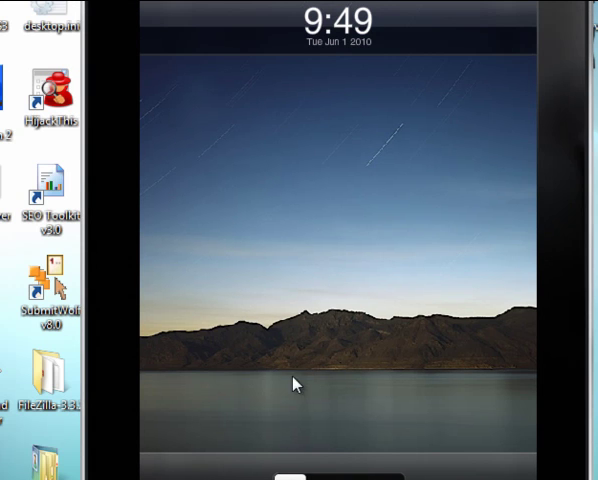
mouse_move(384, 436)
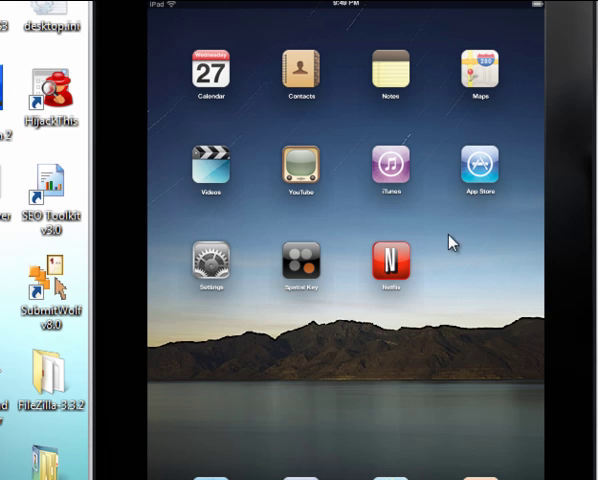
mouse_move(444, 242)
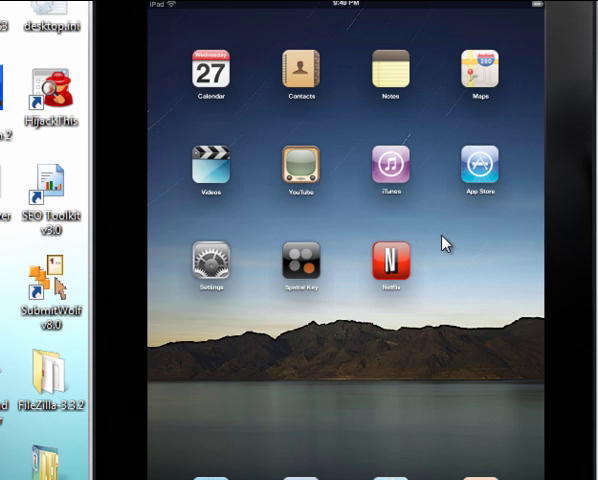
mouse_move(560, 58)
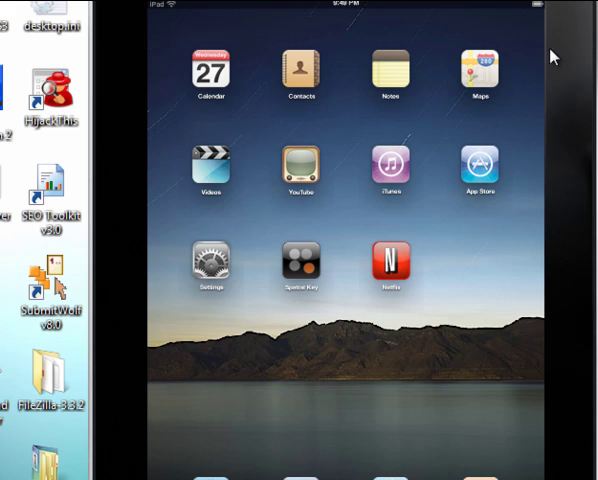